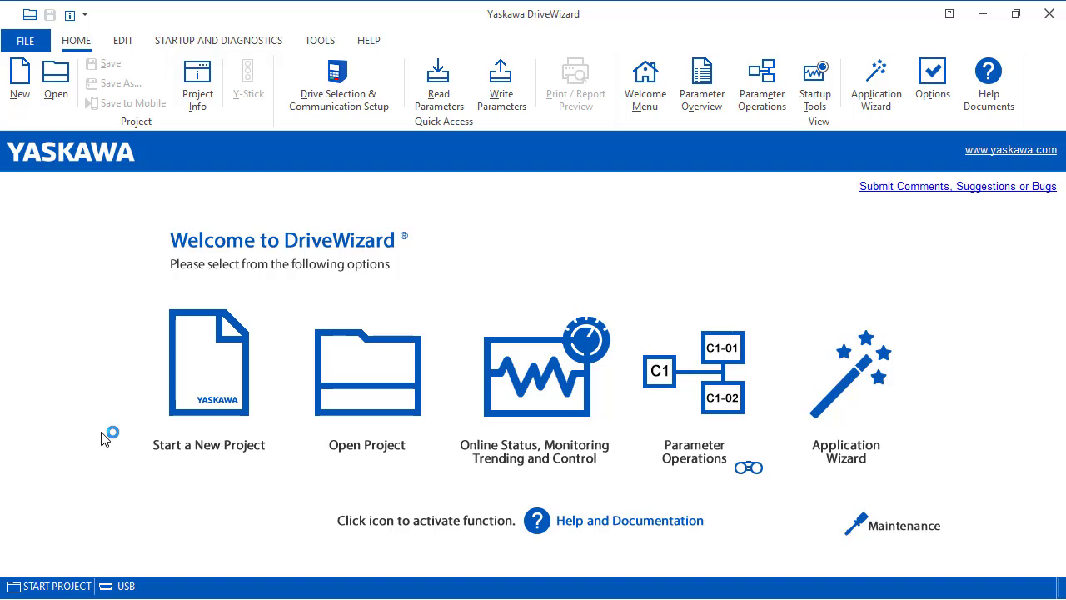
mouse_move(603, 362)
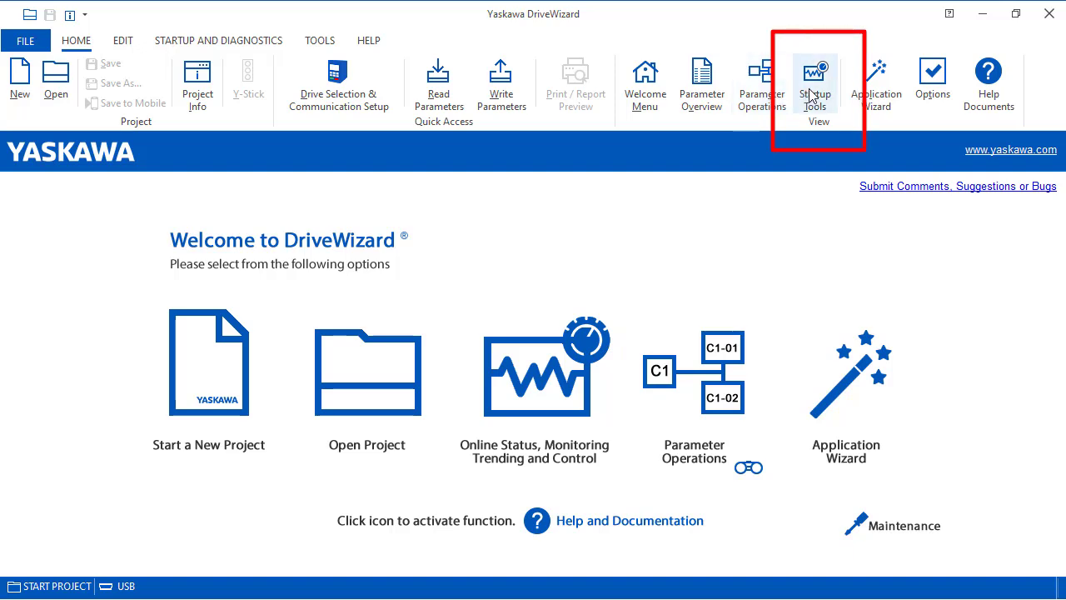
mouse_move(816, 79)
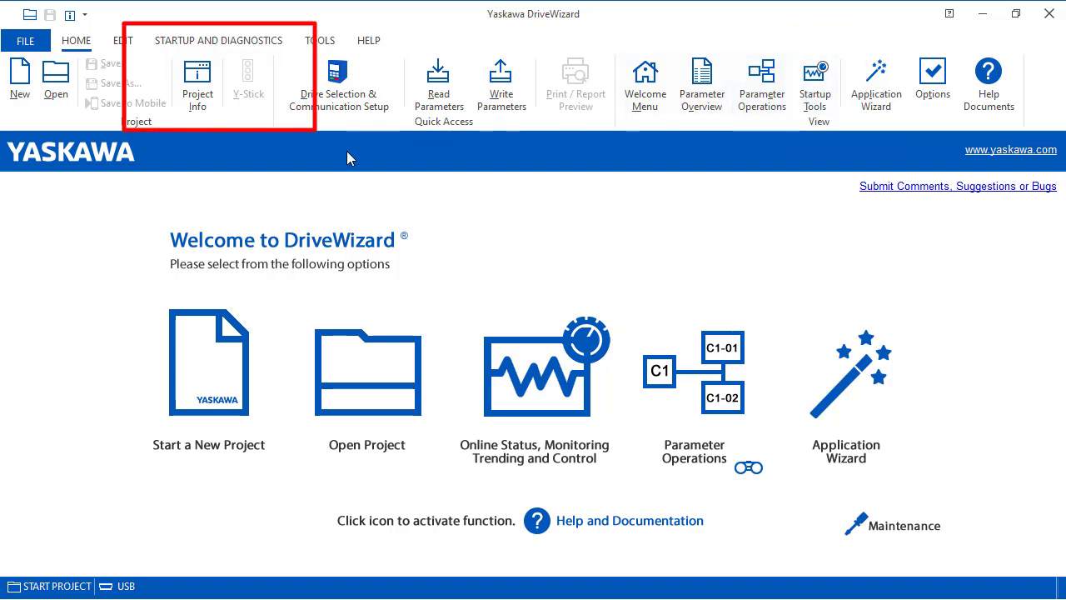
- Show the Startup and Diagnostics tools: Trend Recorder, Drive Control, Motor Tuning and others
left_click(219, 40)
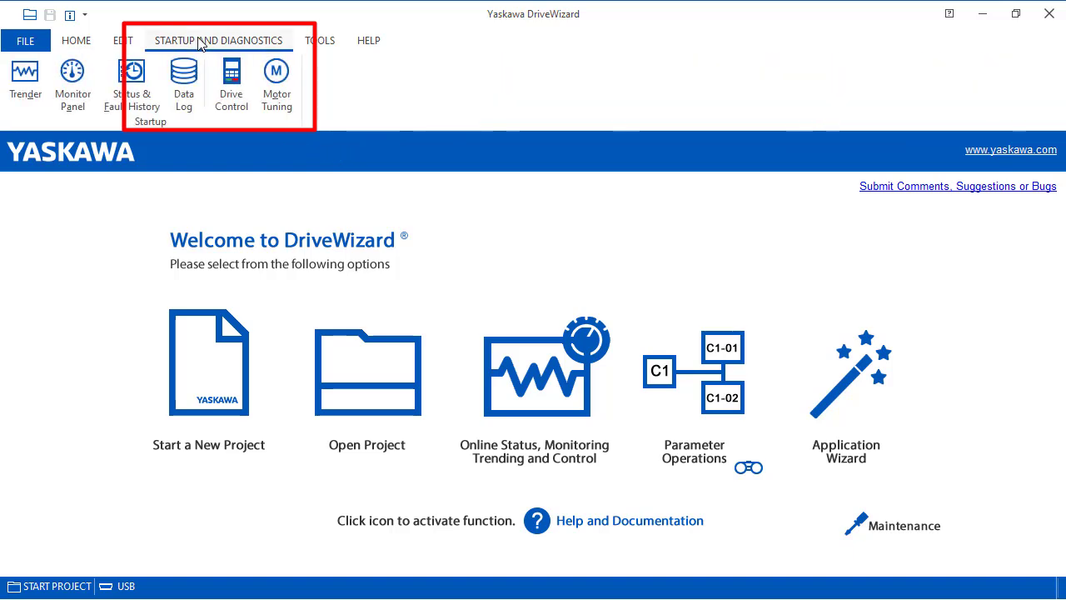
mouse_move(230, 79)
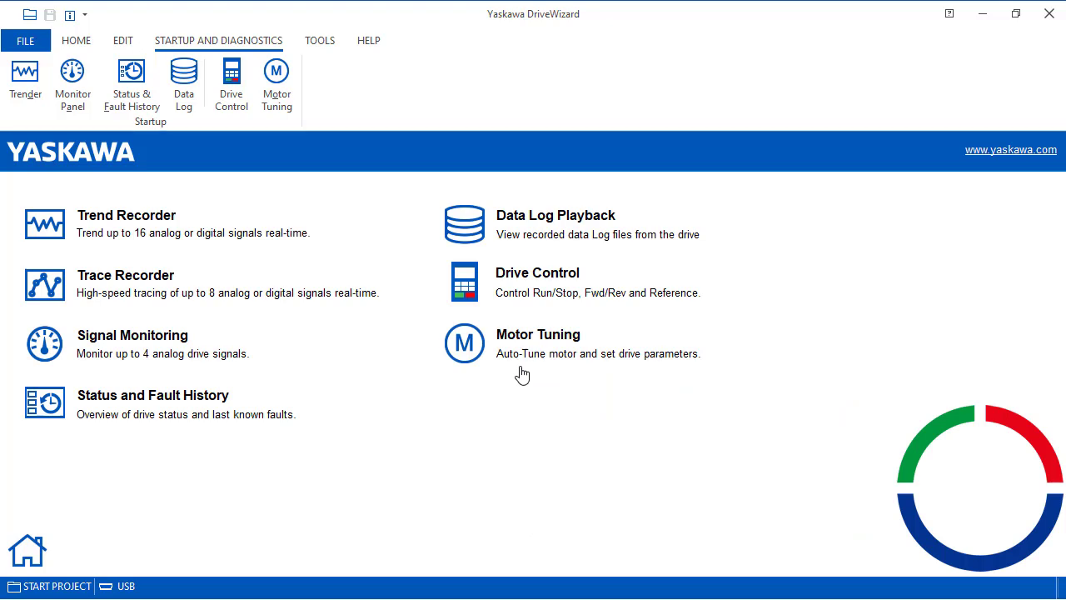
mouse_move(549, 280)
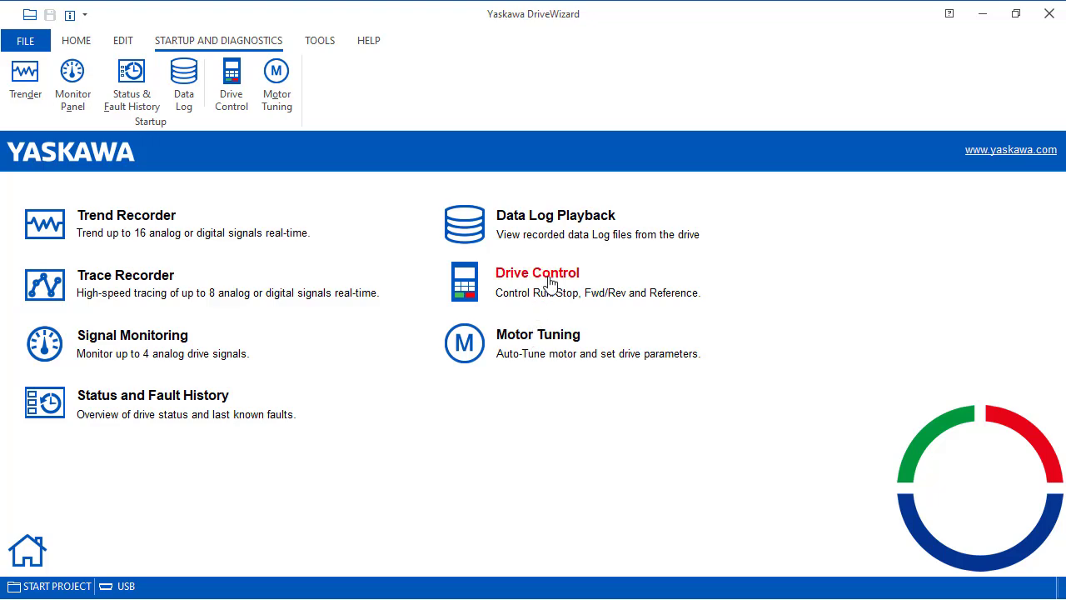
mouse_move(550, 282)
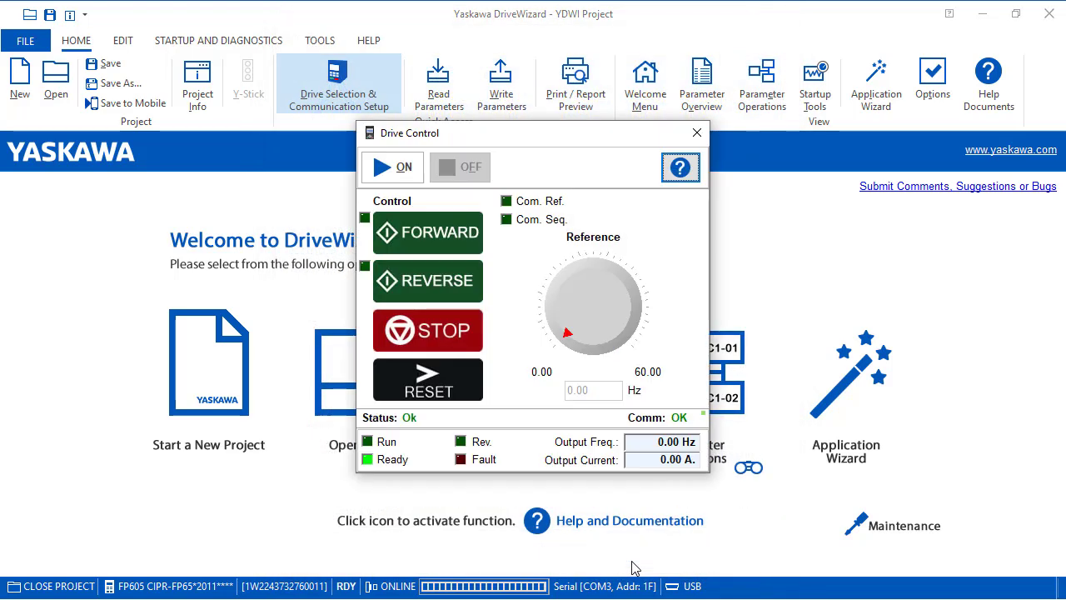
mouse_move(649, 384)
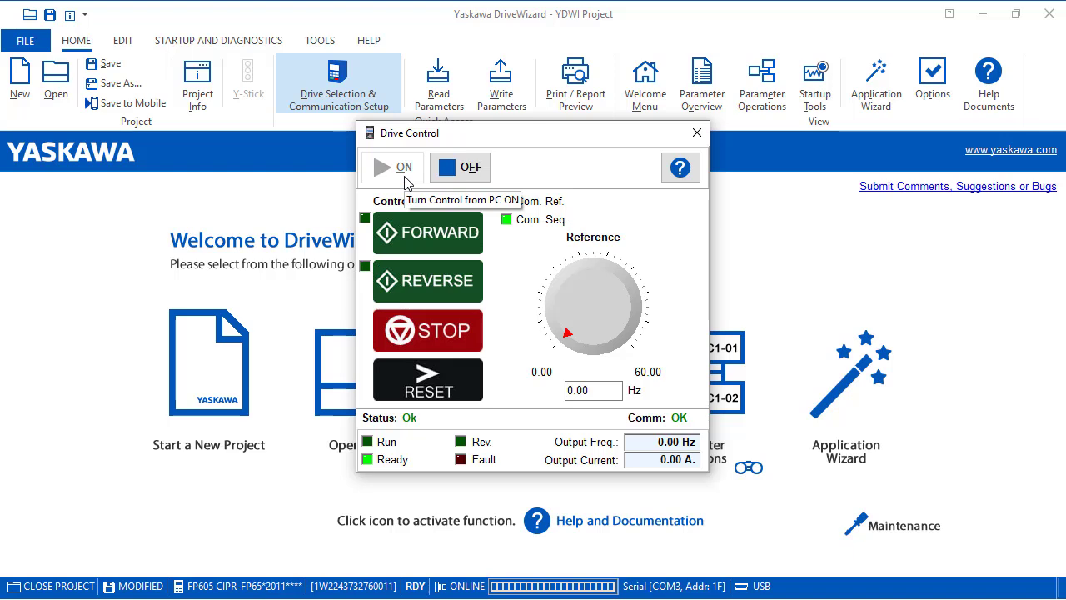
mouse_move(487, 256)
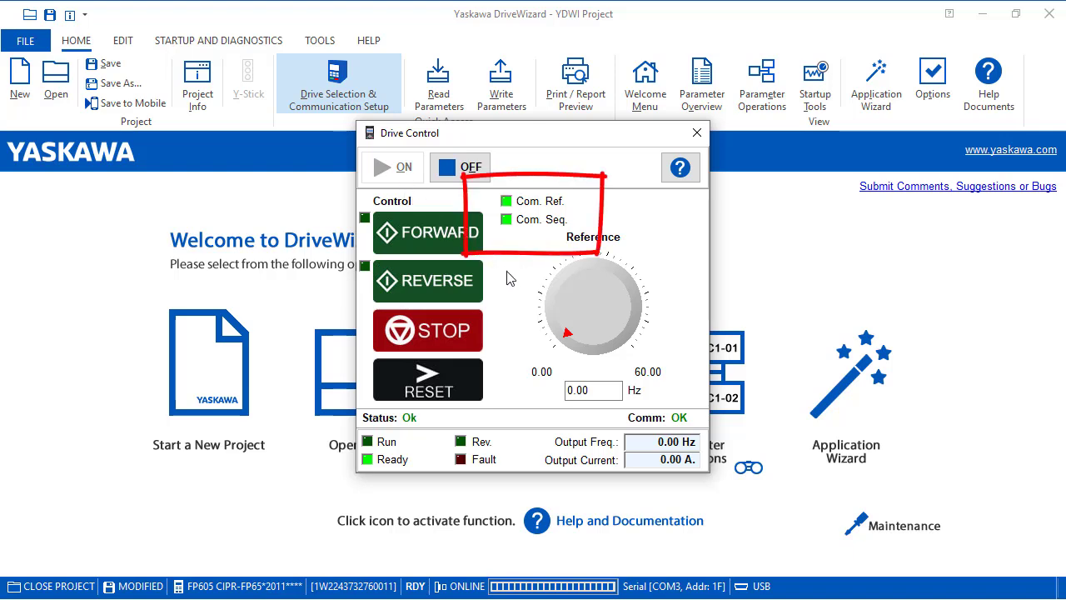
mouse_move(512, 191)
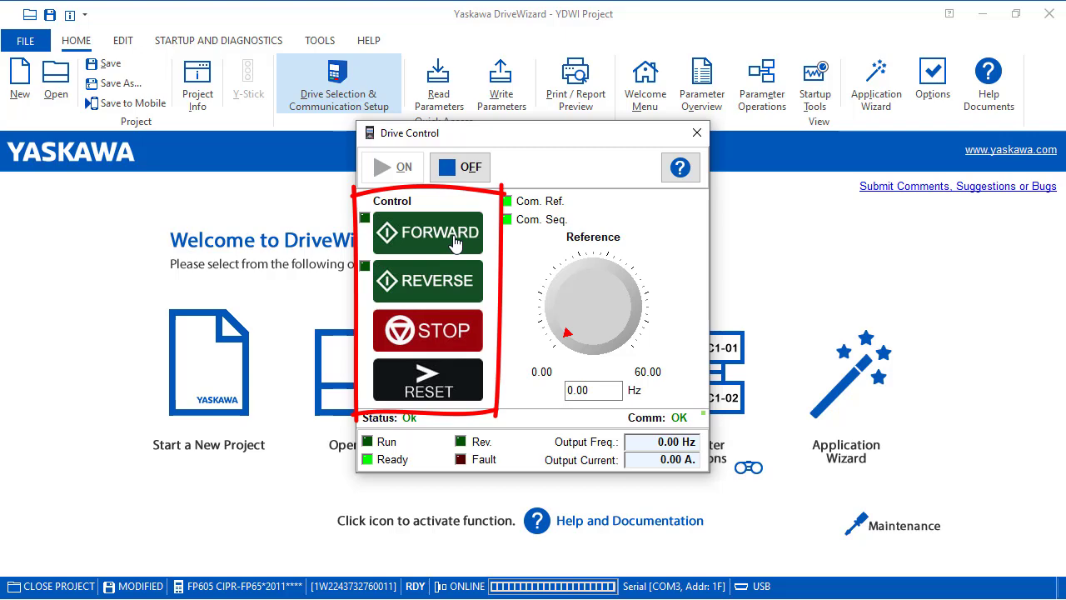
- Run the drive forward under PC control toward the 15 Hz reference
left_click(428, 231)
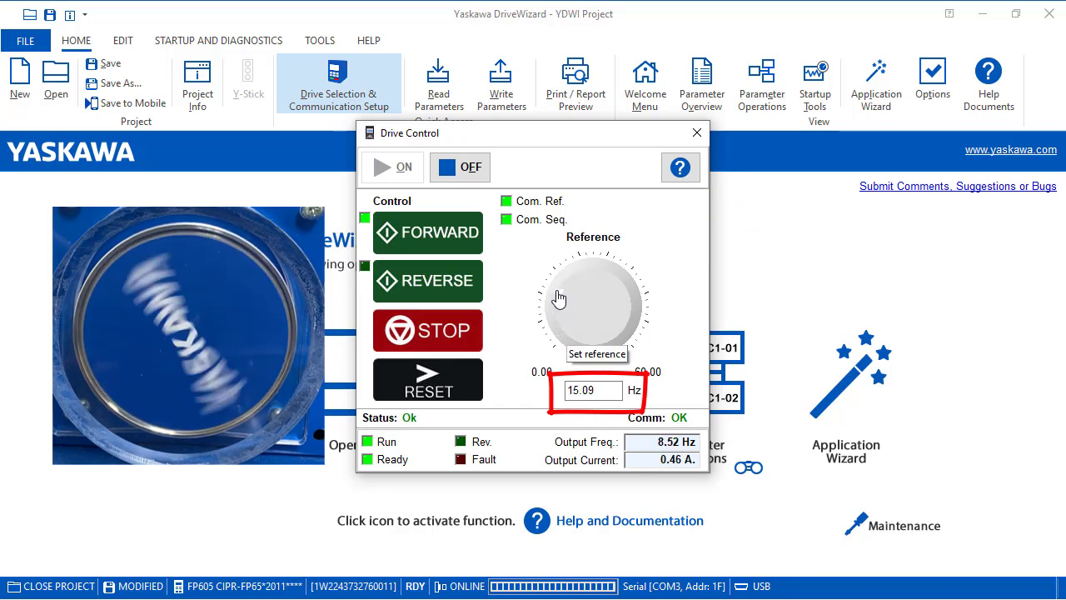
- Raise the reference to 31.58 Hz, stop the drive and close Drive Control
left_click_drag(557, 297, 601, 269)
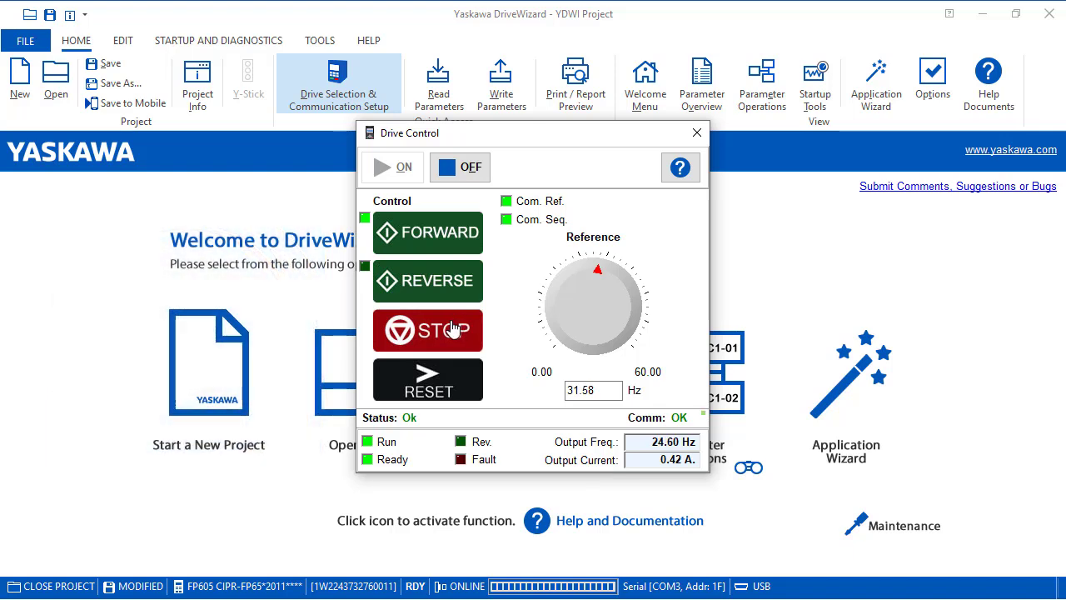
left_click(427, 331)
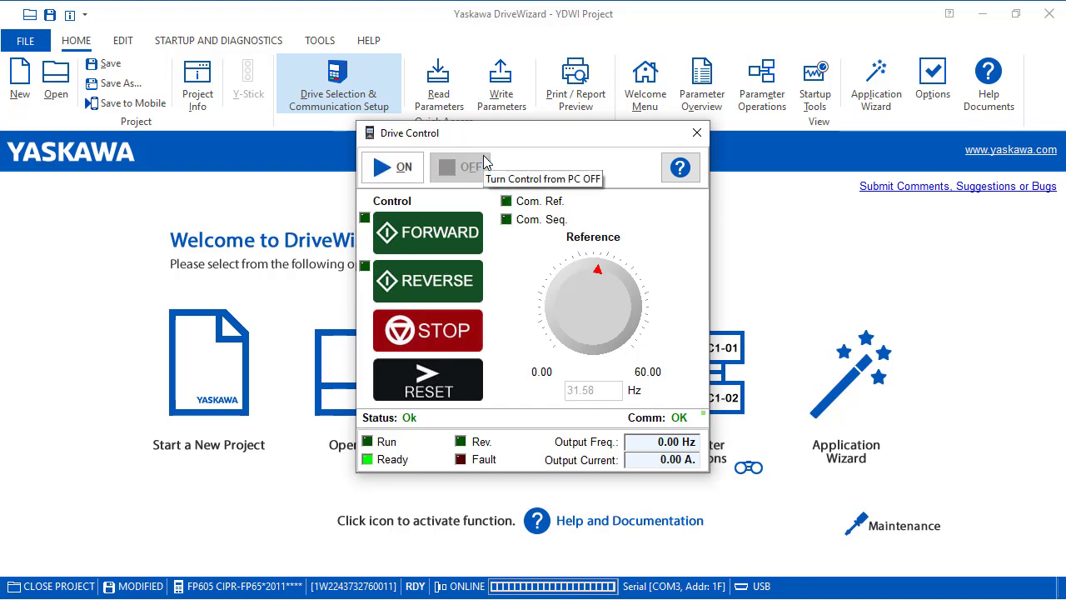
mouse_move(487, 161)
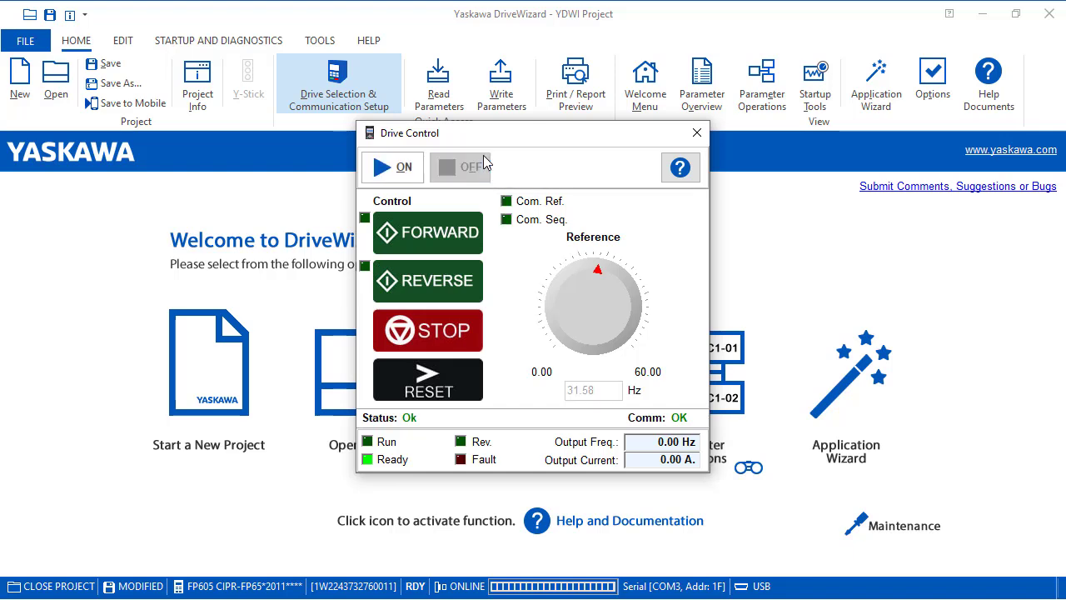
mouse_move(697, 132)
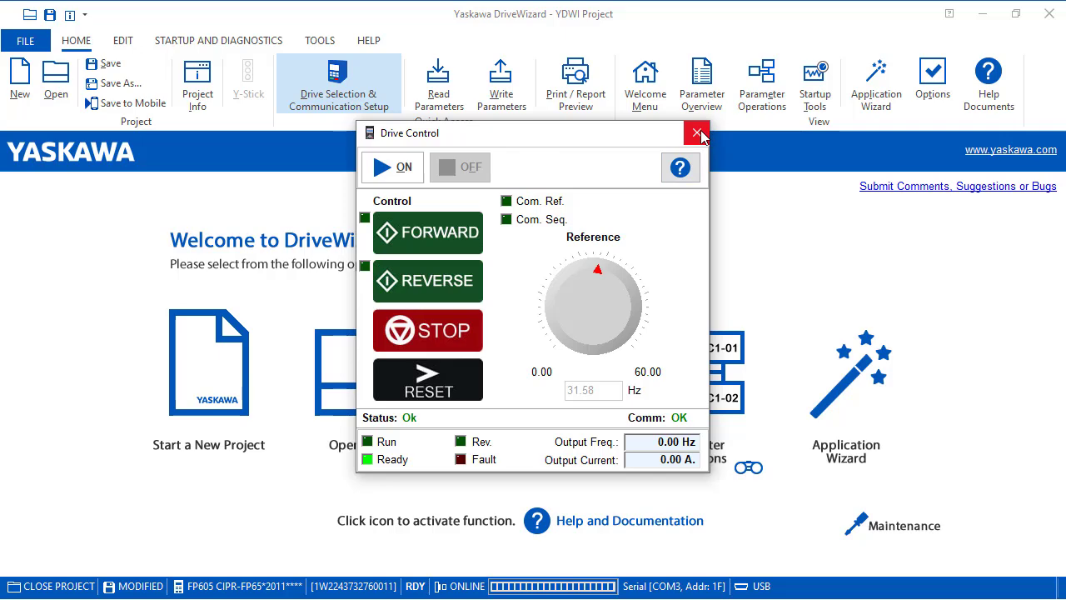
left_click(697, 132)
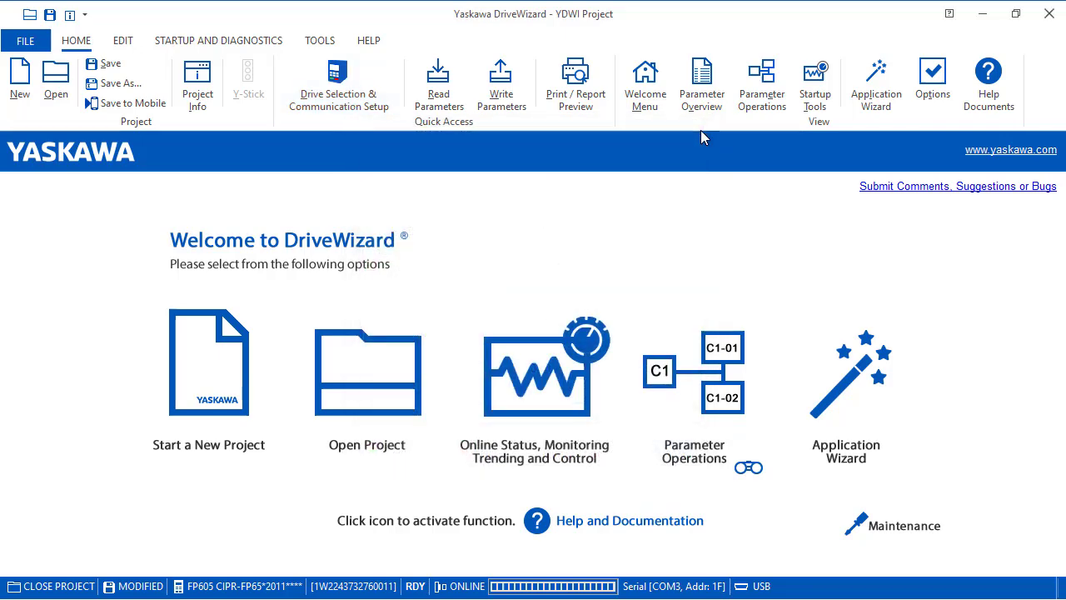
mouse_move(361, 318)
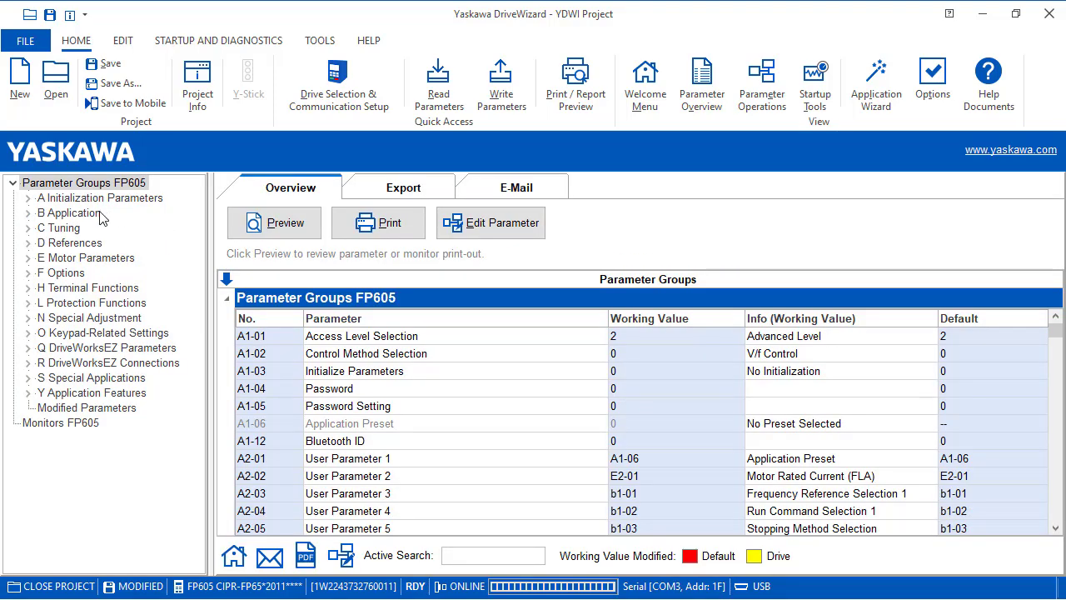
- View the B Application parameters b1-01/b1-02 = 1, then return to Startup Tools
left_click(68, 213)
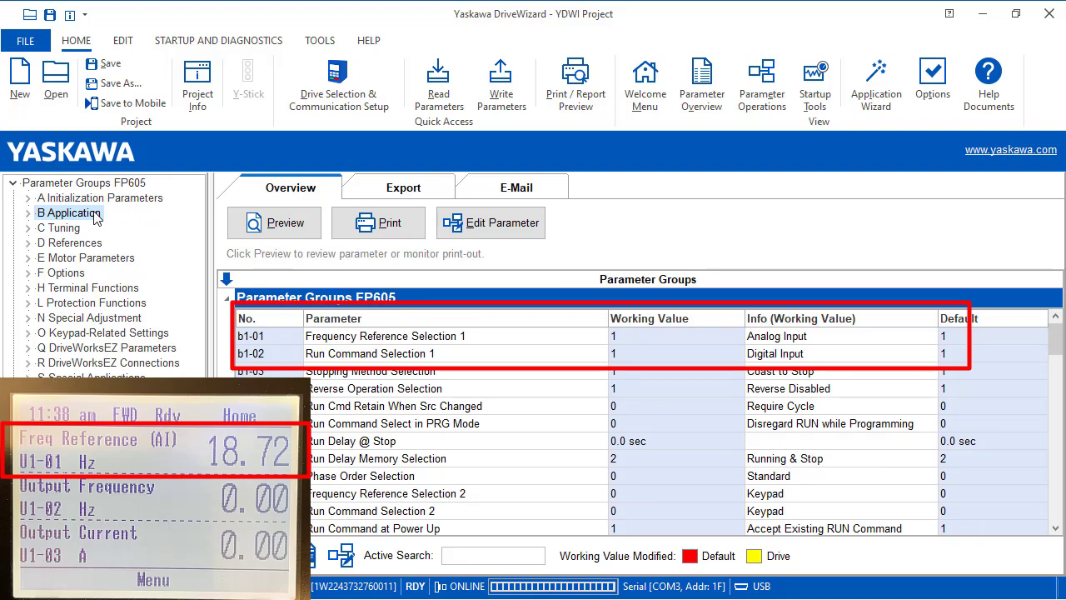
mouse_move(401, 149)
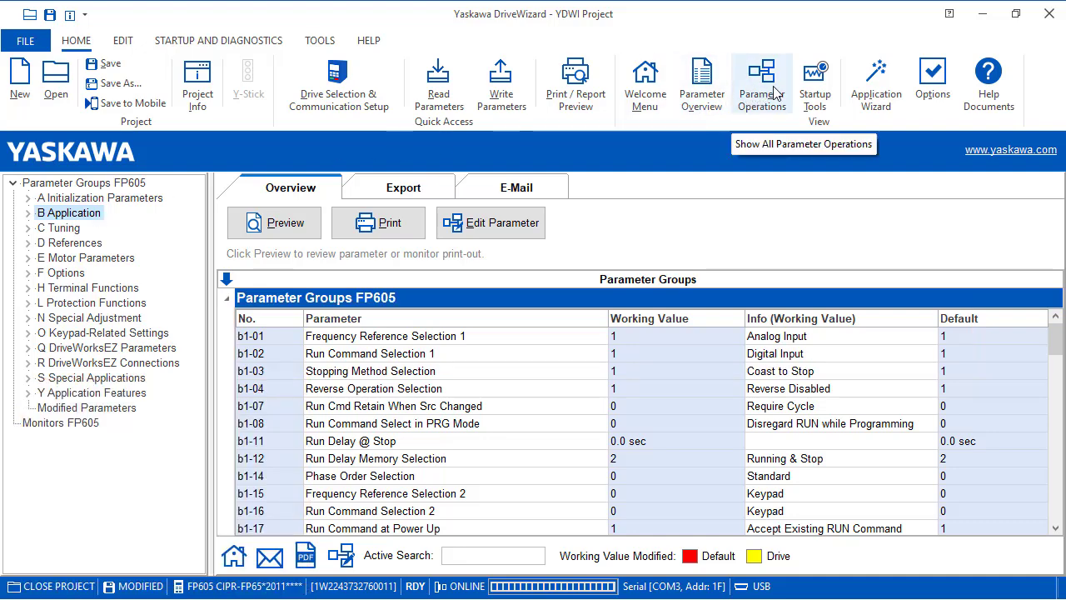
left_click(814, 83)
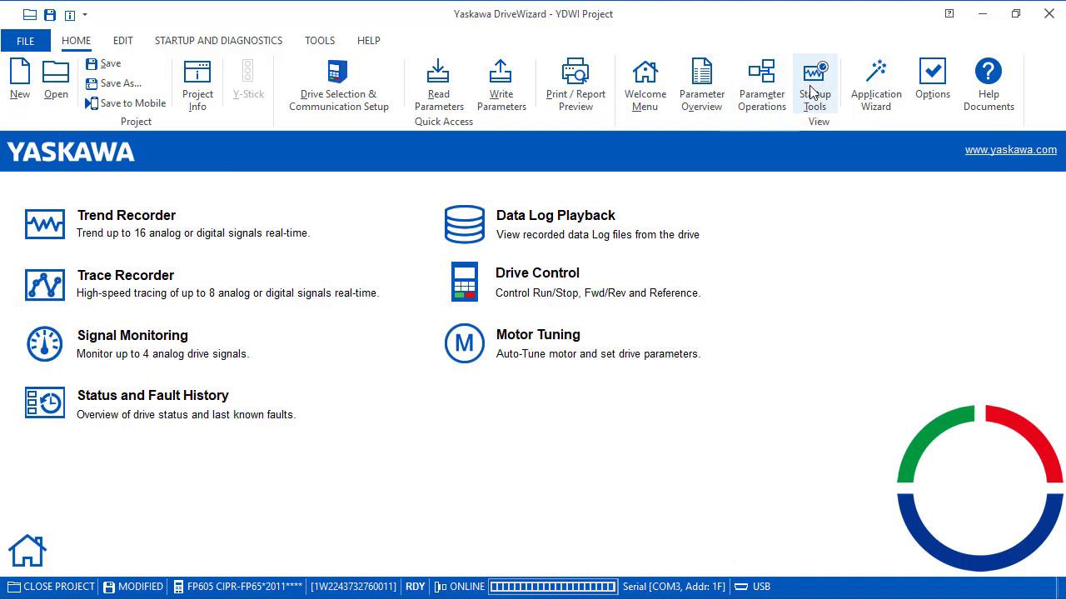
mouse_move(542, 289)
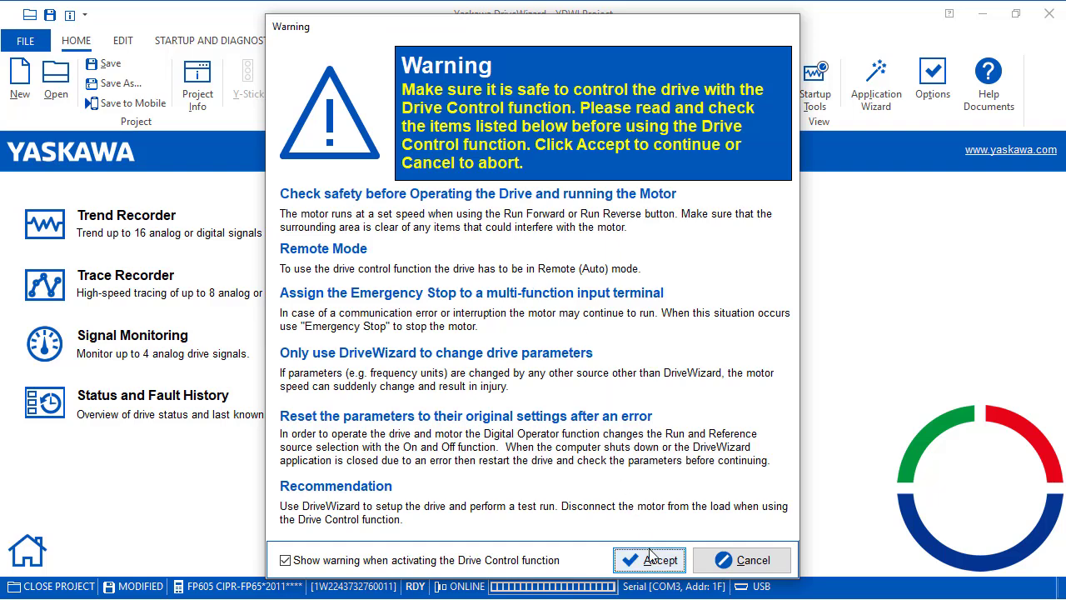
- Accept the safety warning, run the drive forward at 31.58 Hz and close Drive Control
left_click(649, 559)
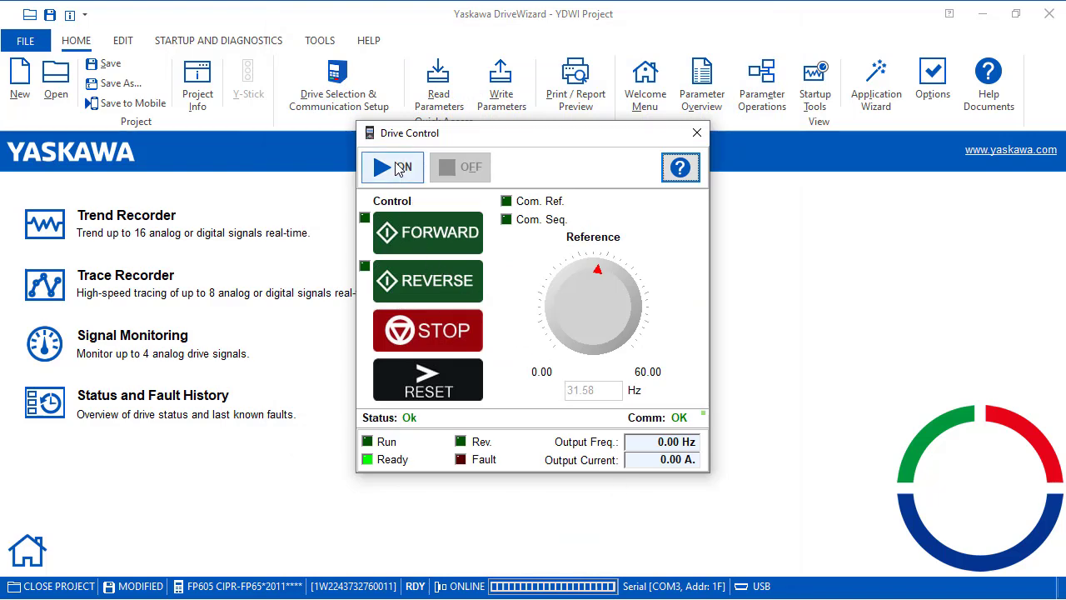
mouse_move(391, 166)
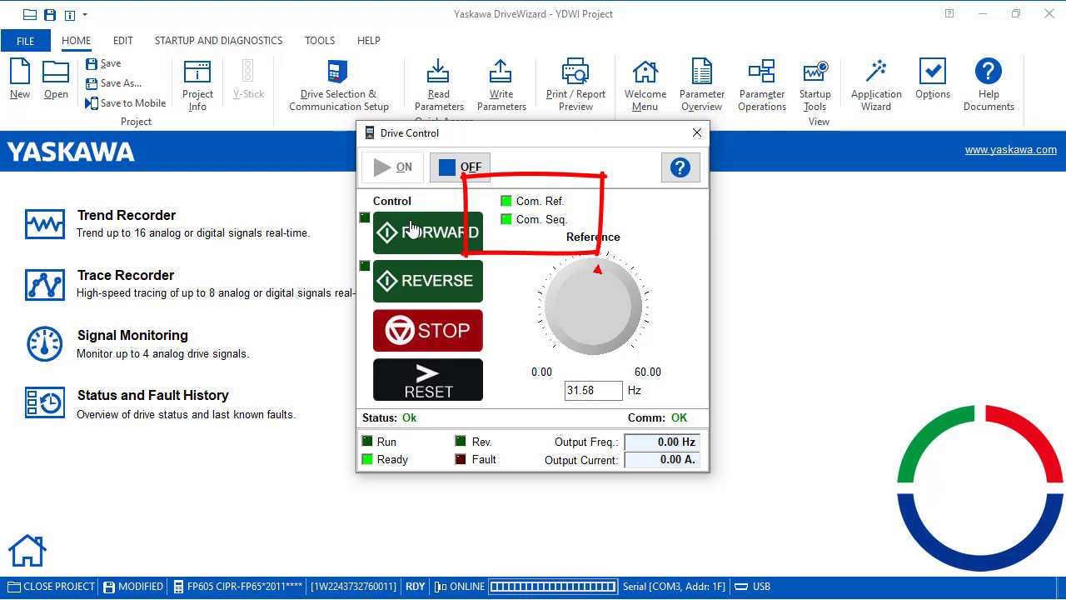
left_click(427, 231)
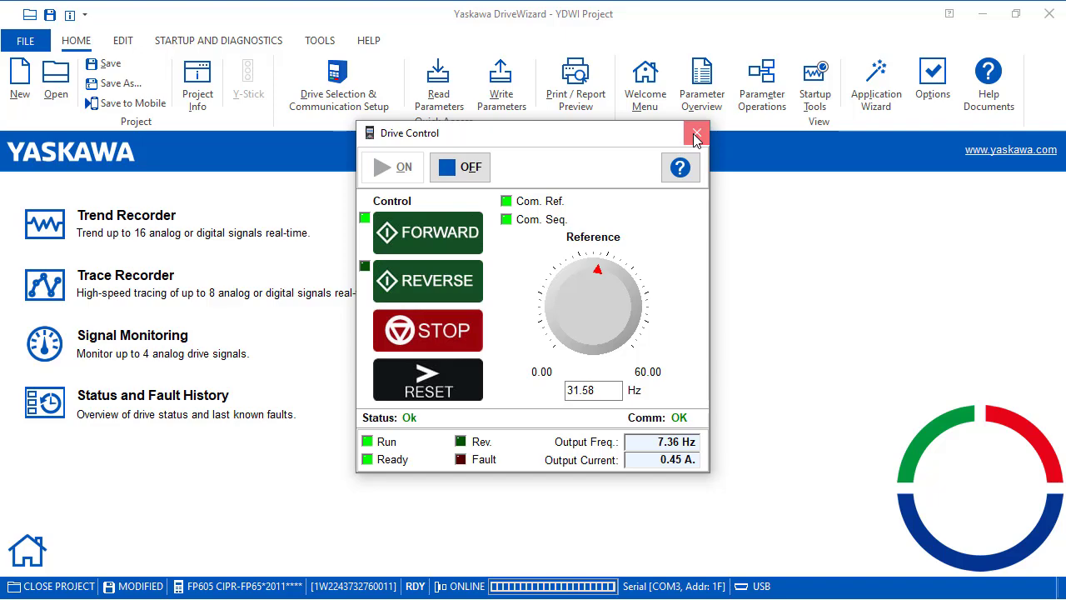
left_click(696, 134)
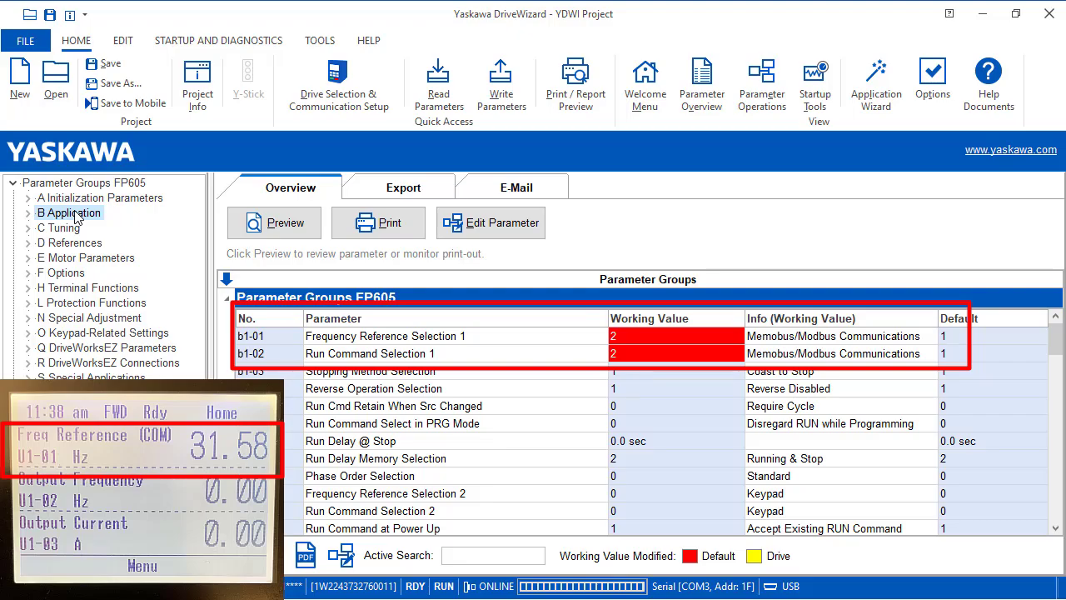
- Confirm b1-01 and b1-02 read 2 for Modbus communications, then stop the drive
left_click(230, 84)
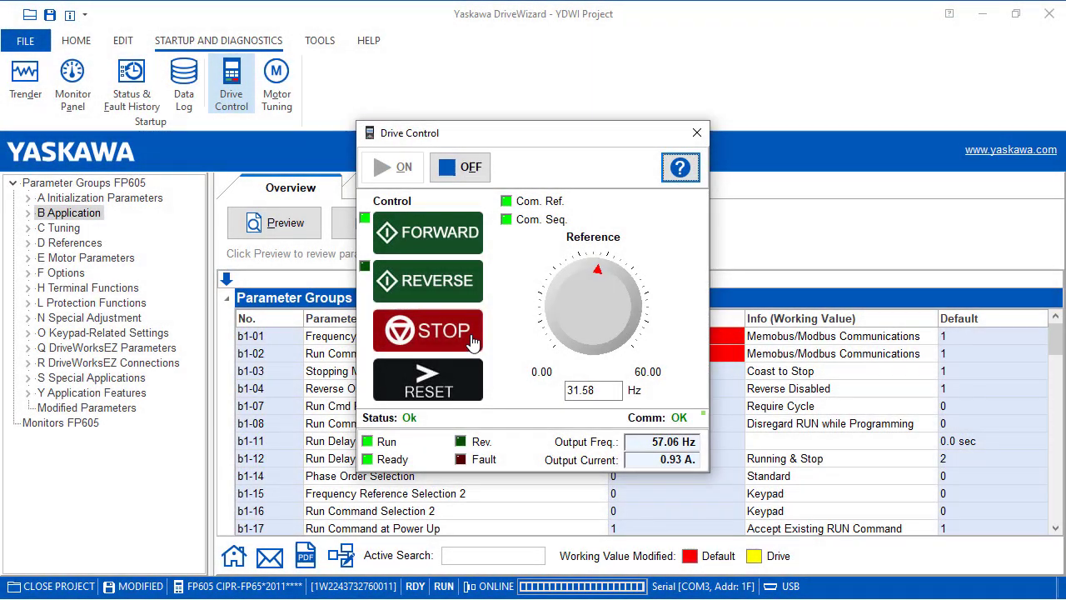
left_click(427, 330)
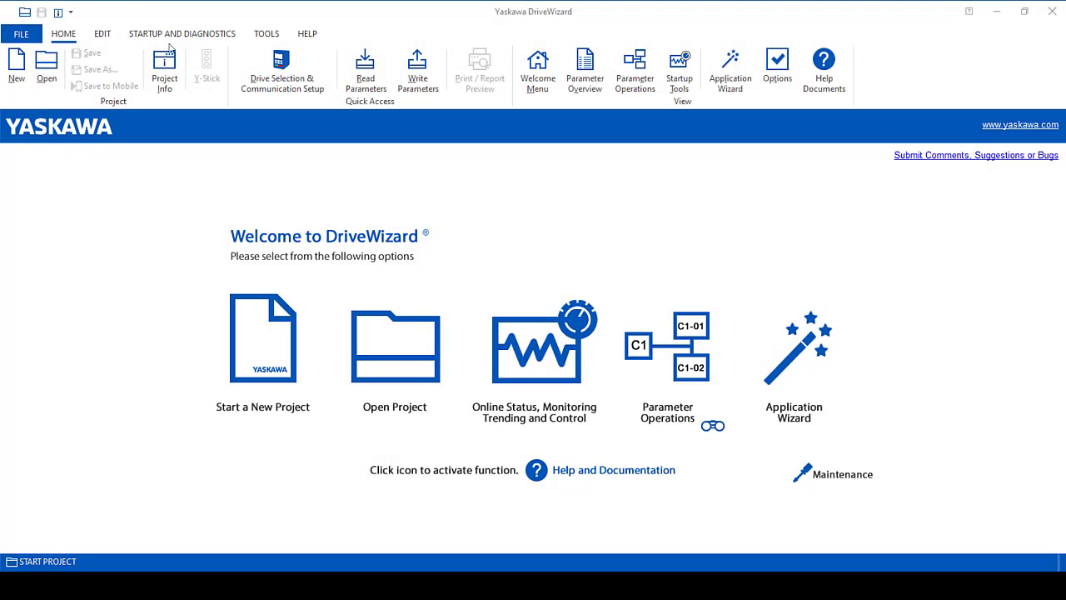
- Open Program Help from Help Documents to search for 'drive control'
left_click(823, 66)
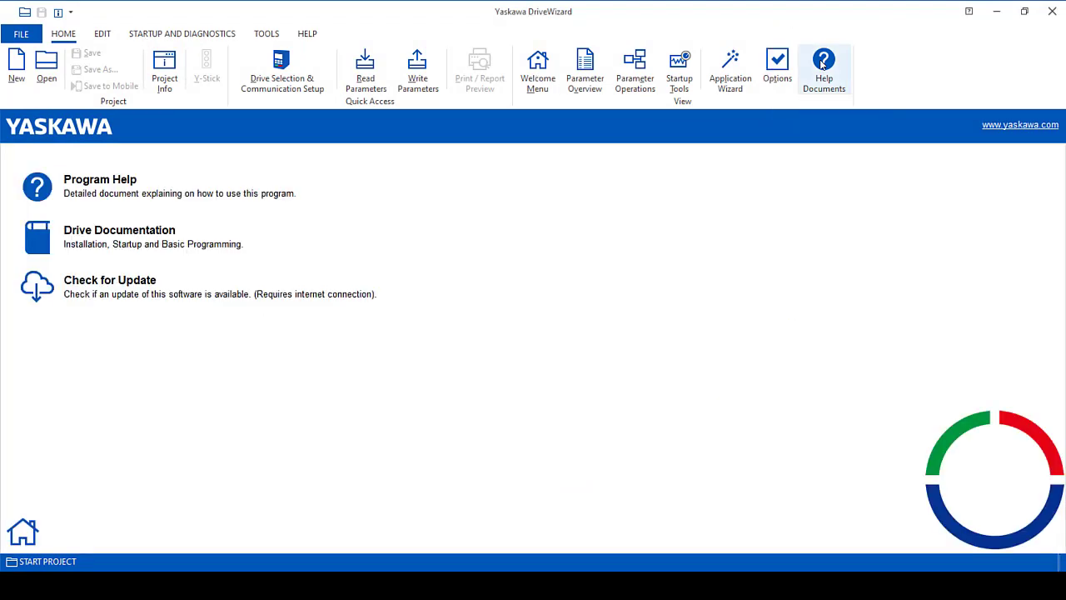
left_click(823, 68)
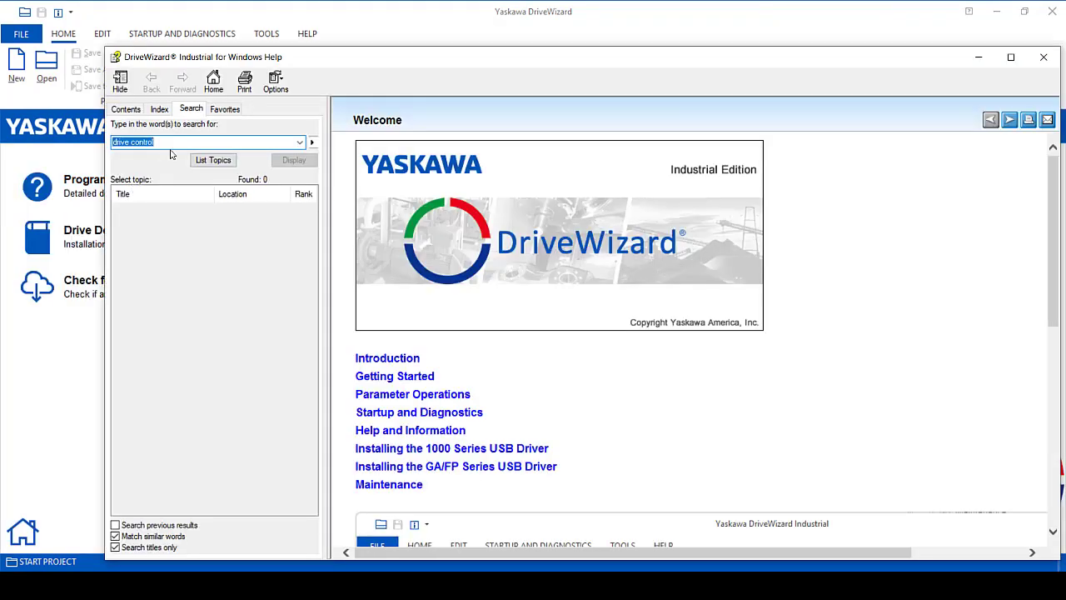